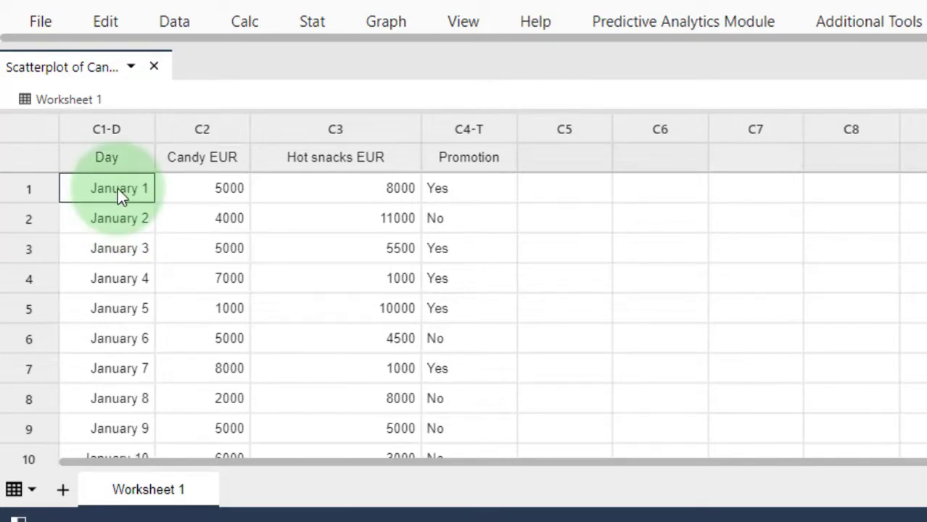
Review the Candy EUR, Hot snacks EUR, Promotion and Day columns in the worksheet.
left_click(230, 187)
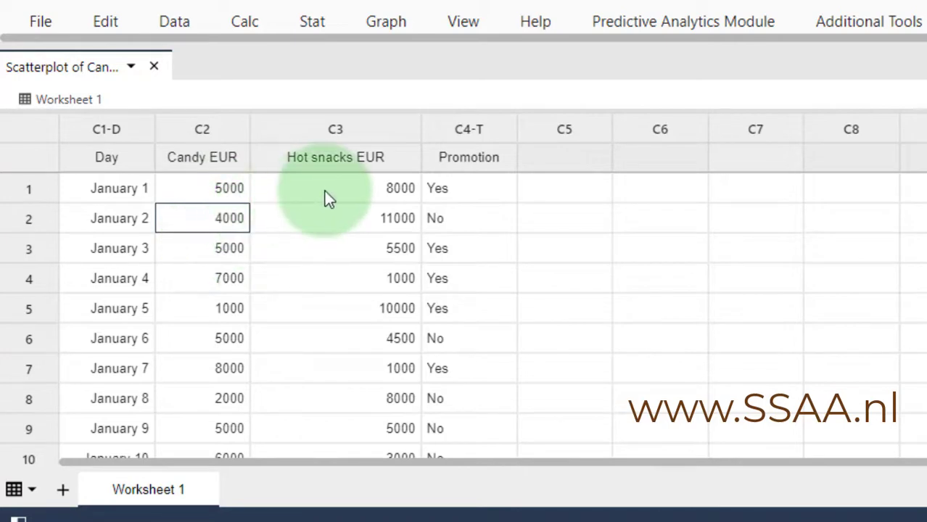
left_click(335, 219)
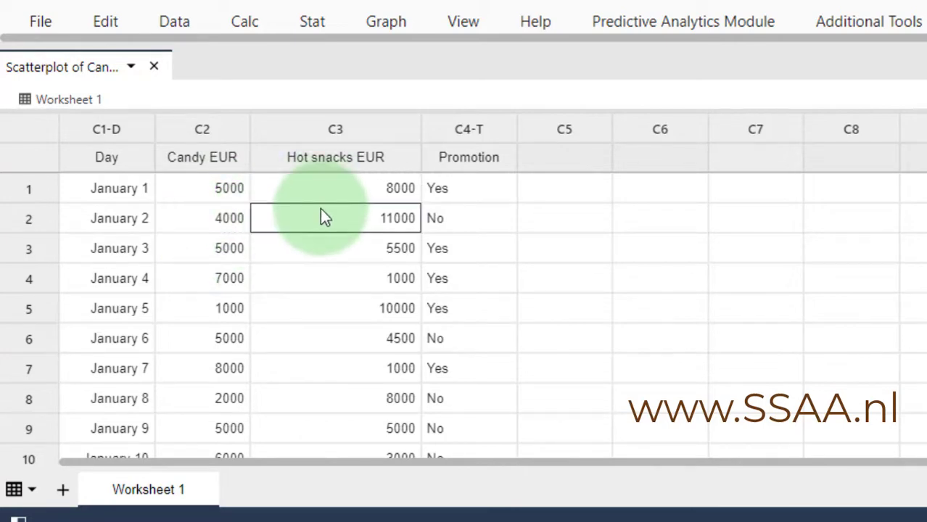
left_click(468, 188)
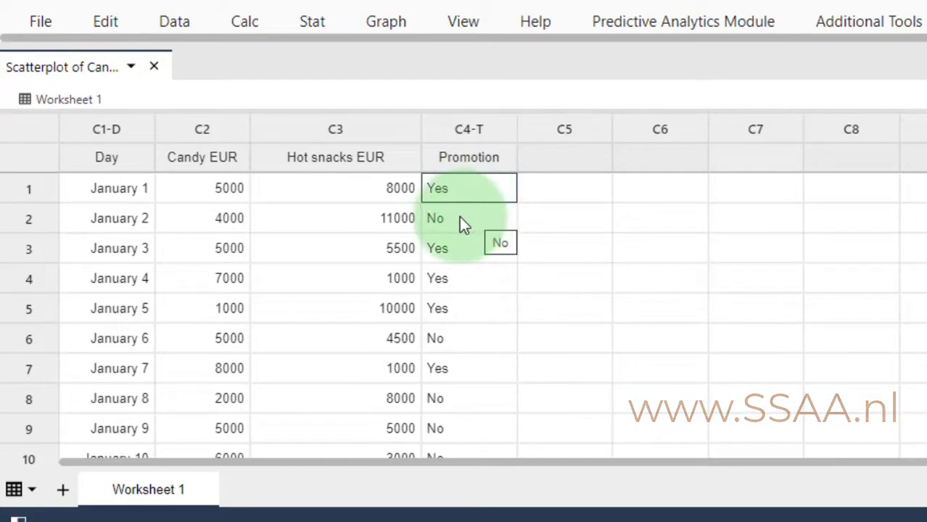
mouse_move(453, 129)
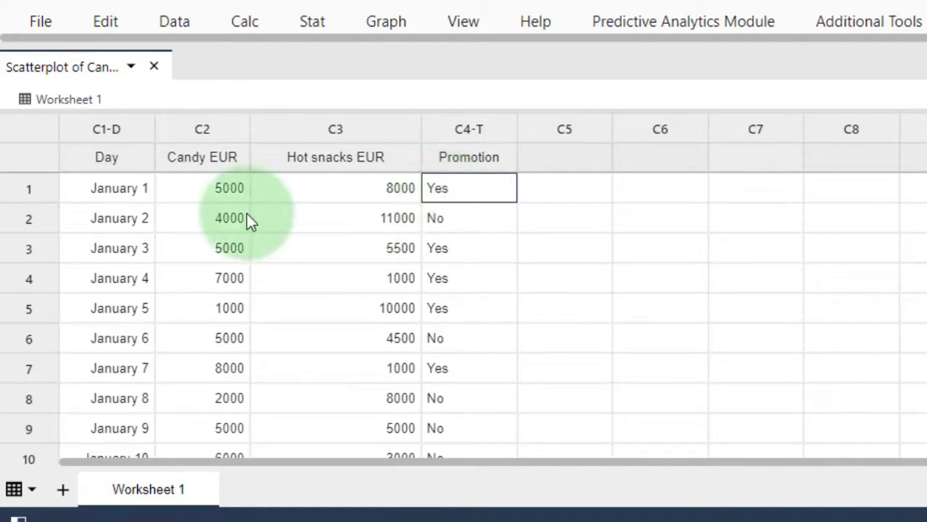
mouse_move(142, 165)
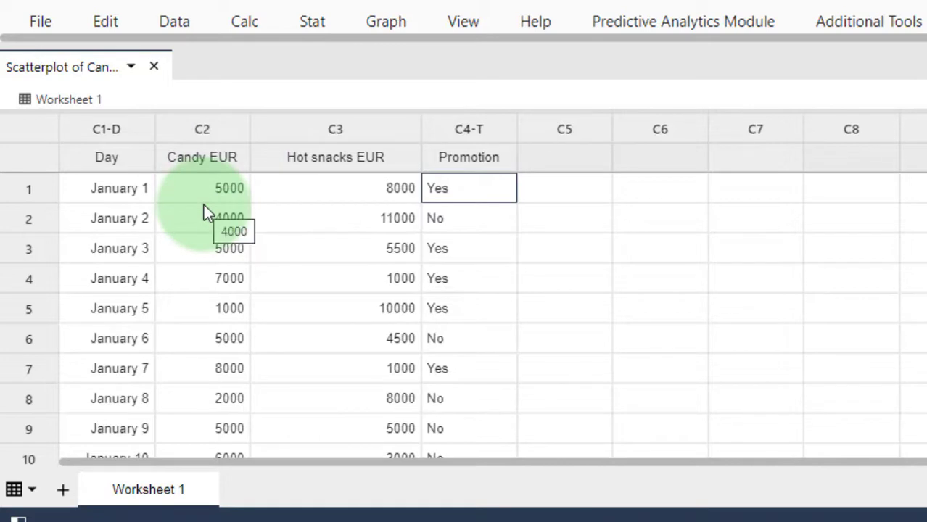
left_click(106, 219)
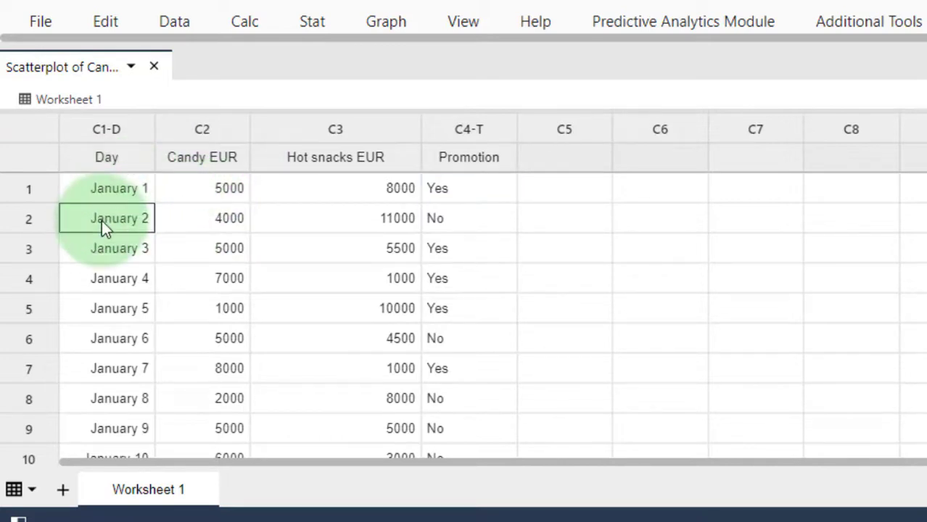
left_click(229, 188)
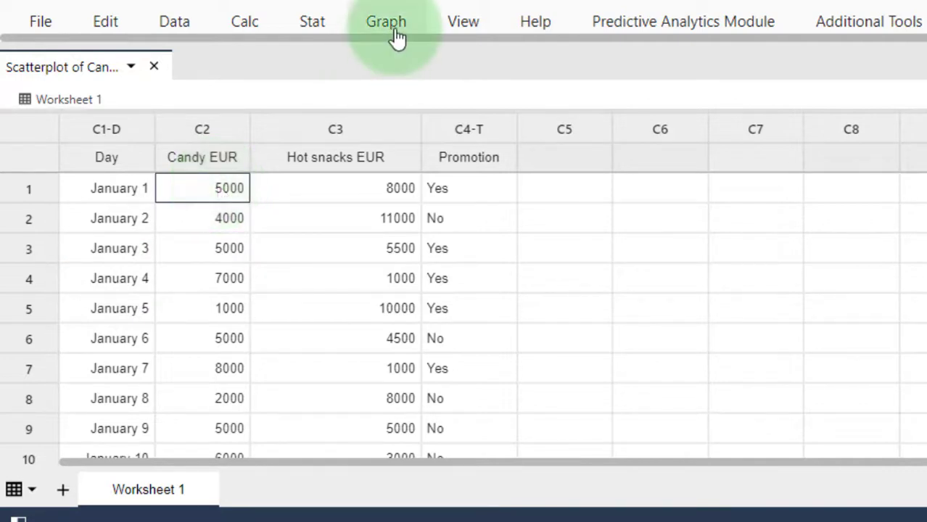
Start a Simple time series plot from the Graph menu.
left_click(385, 21)
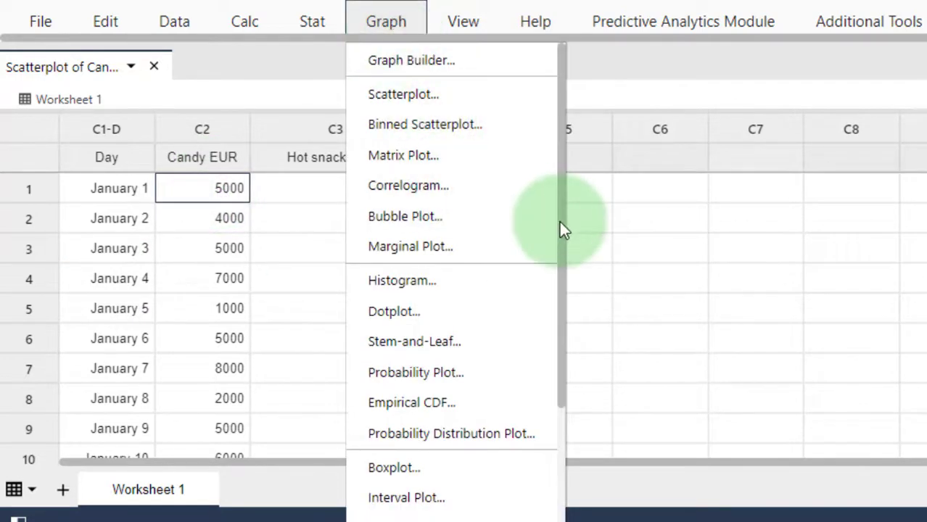
scroll("down", 3)
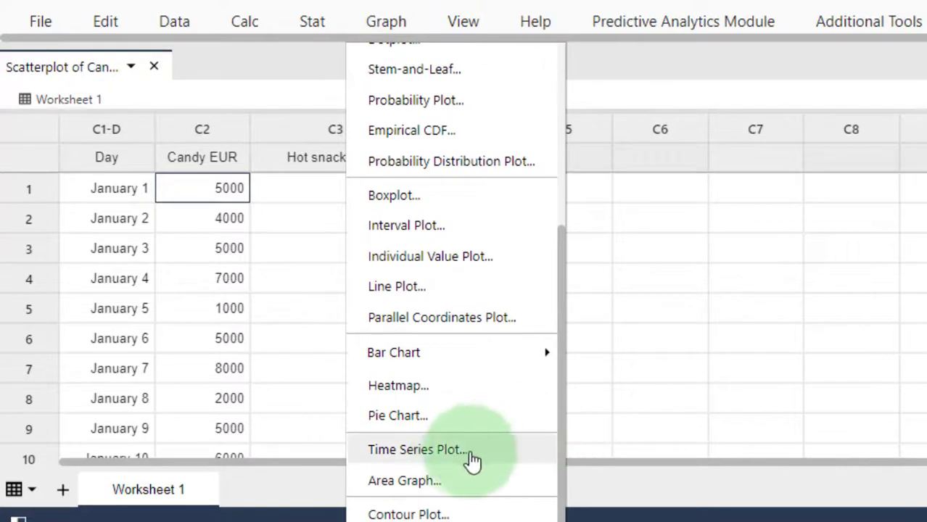
left_click(416, 449)
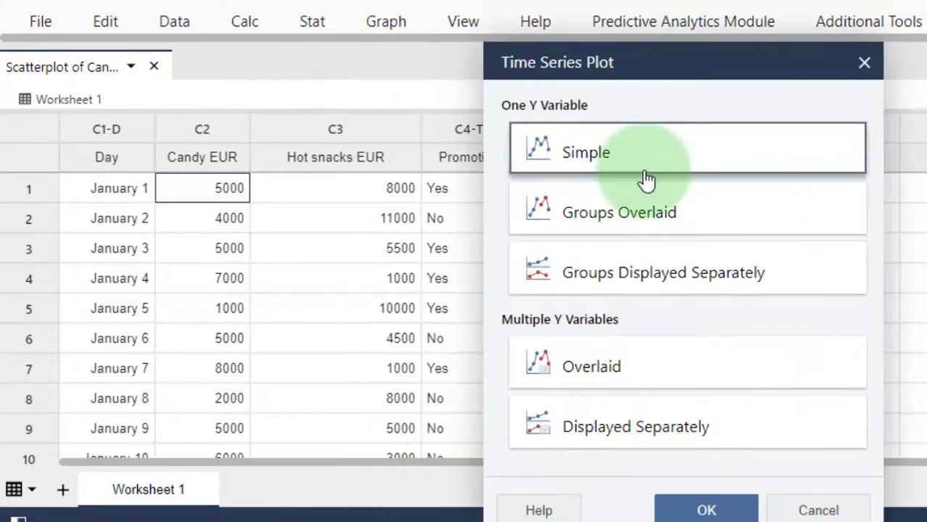
mouse_move(627, 141)
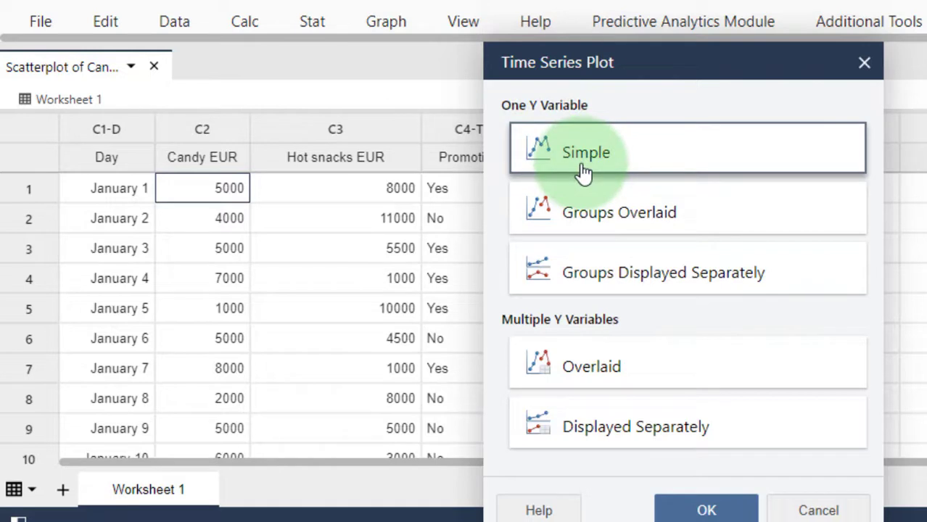
mouse_move(606, 180)
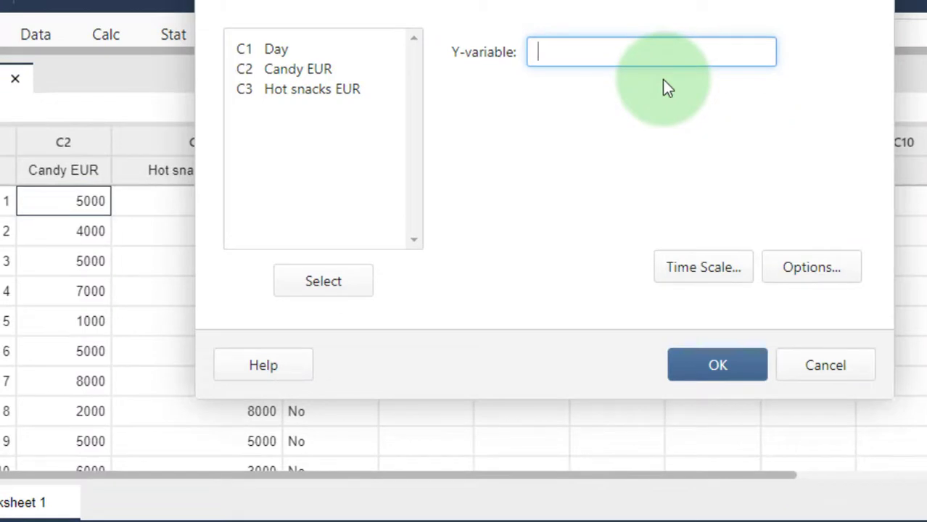
mouse_move(399, 65)
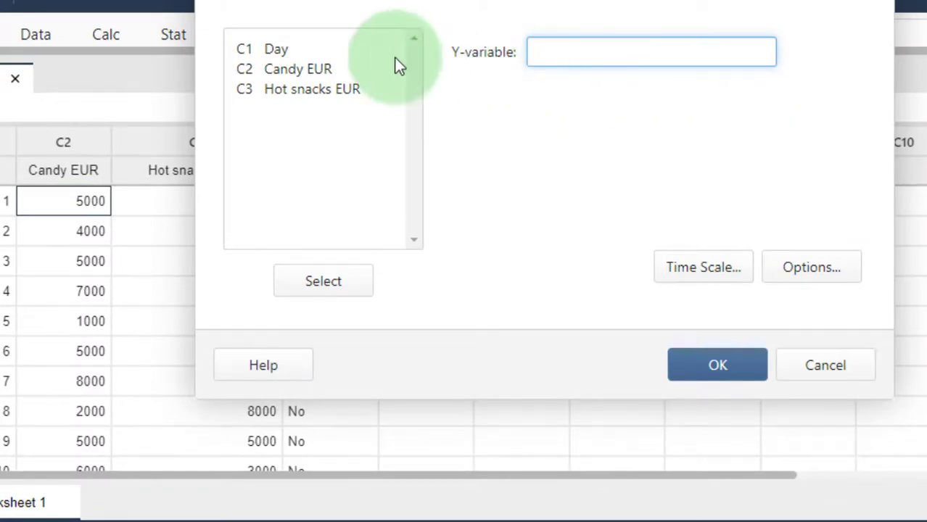
Put C2 Candy EUR in Y-variable and bring up the Time Scale options.
double_click(297, 69)
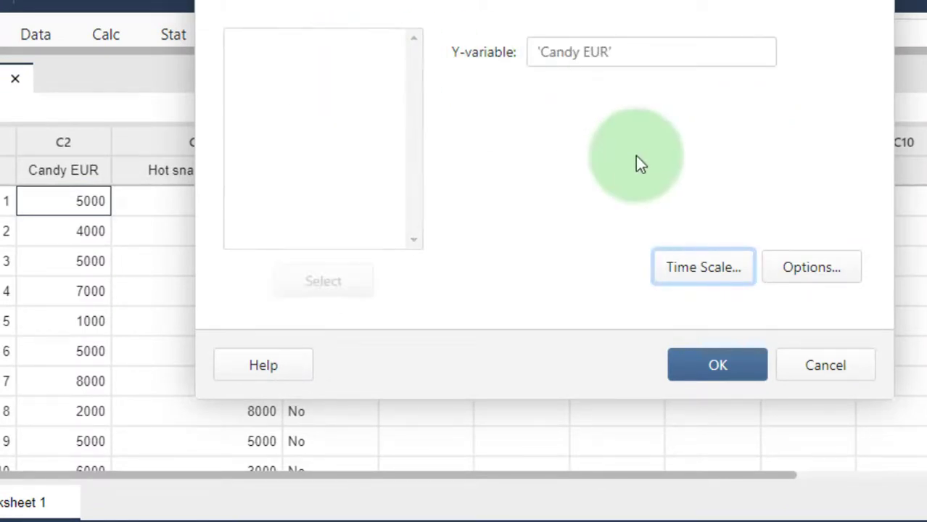
left_click(703, 266)
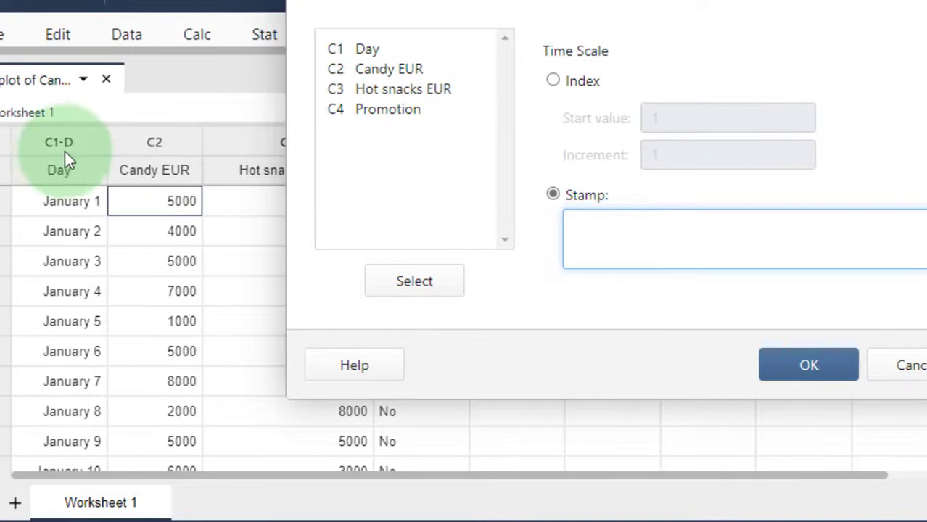
mouse_move(69, 202)
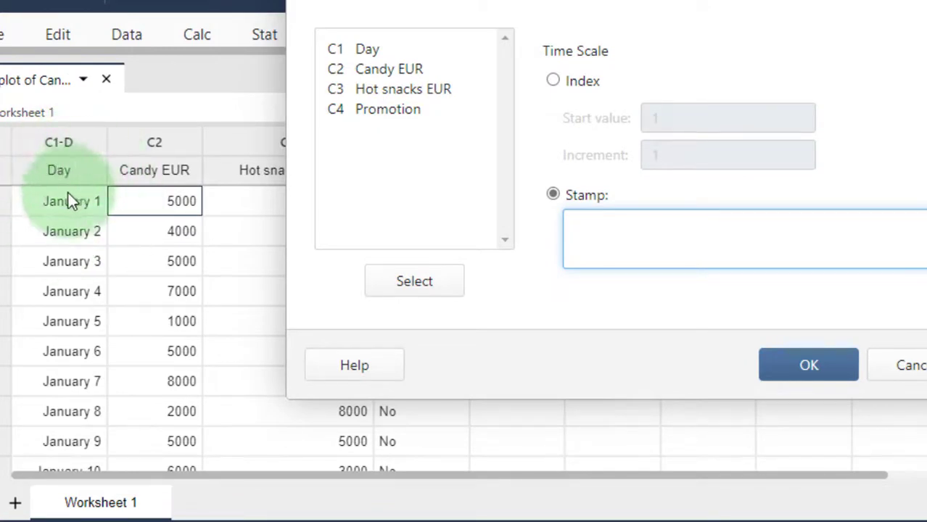
mouse_move(49, 155)
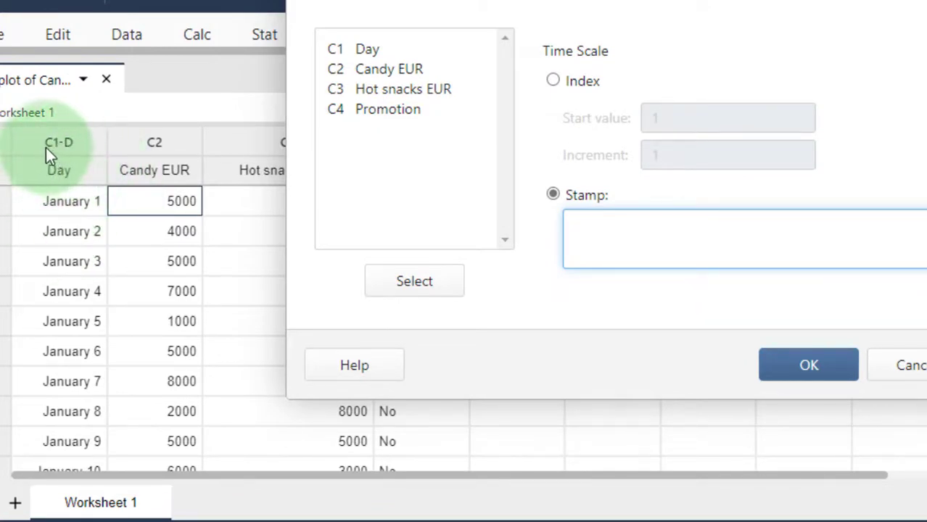
mouse_move(65, 143)
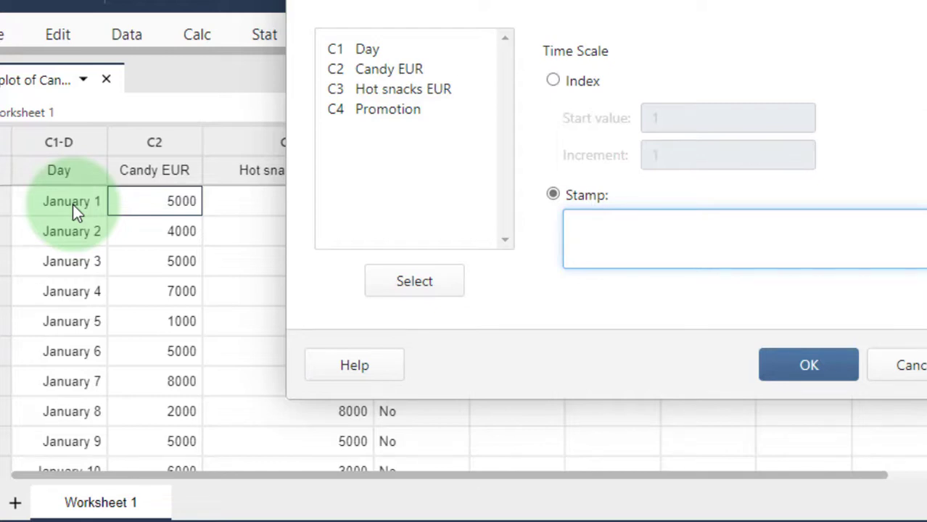
mouse_move(613, 190)
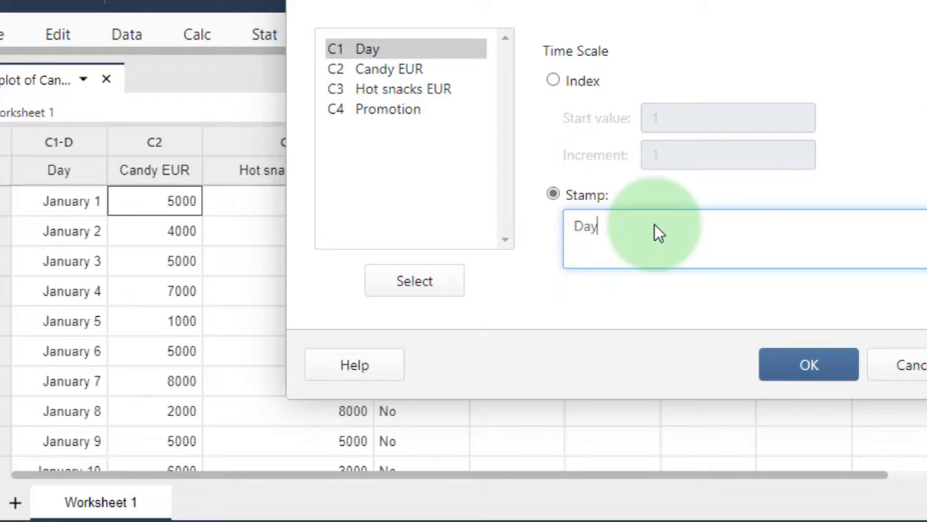
mouse_move(522, 229)
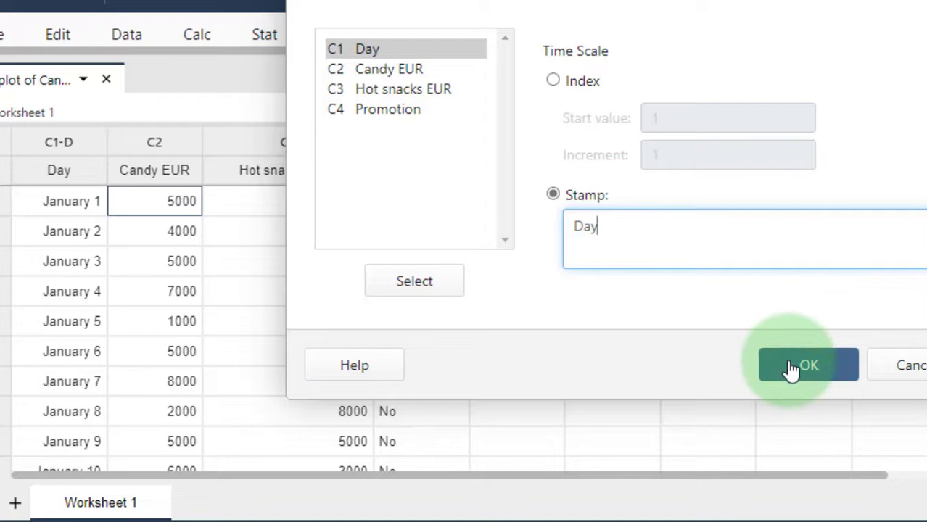
Generate the Candy EUR plot stamped by Day, then review Candy EUR and Promotion columns.
left_click(808, 365)
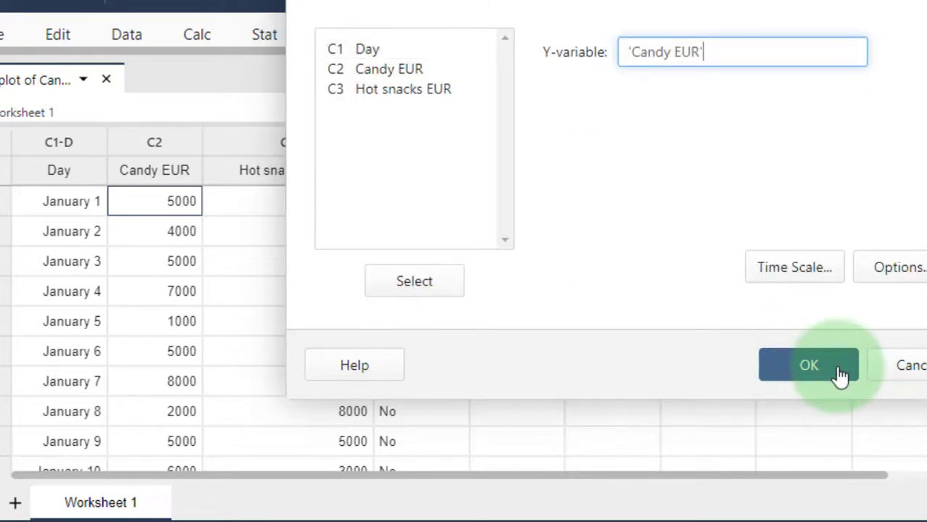
left_click(808, 365)
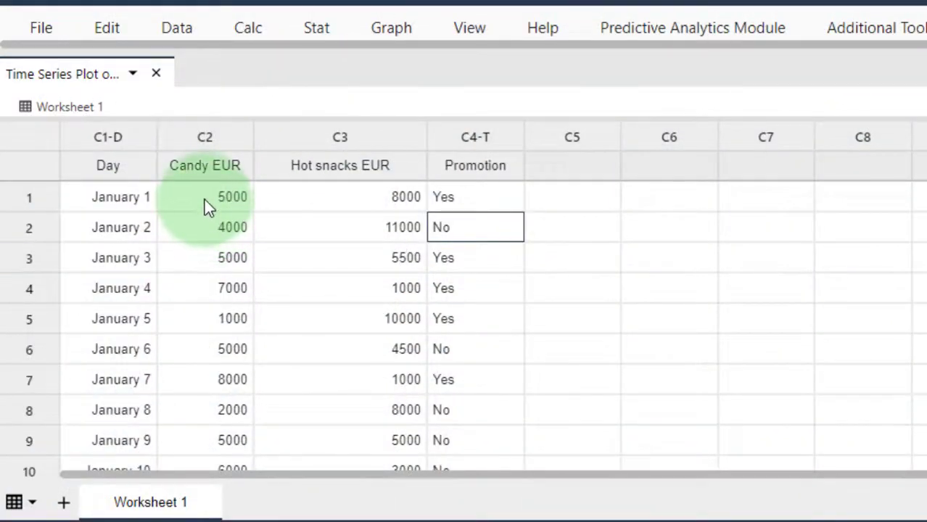
left_click(204, 227)
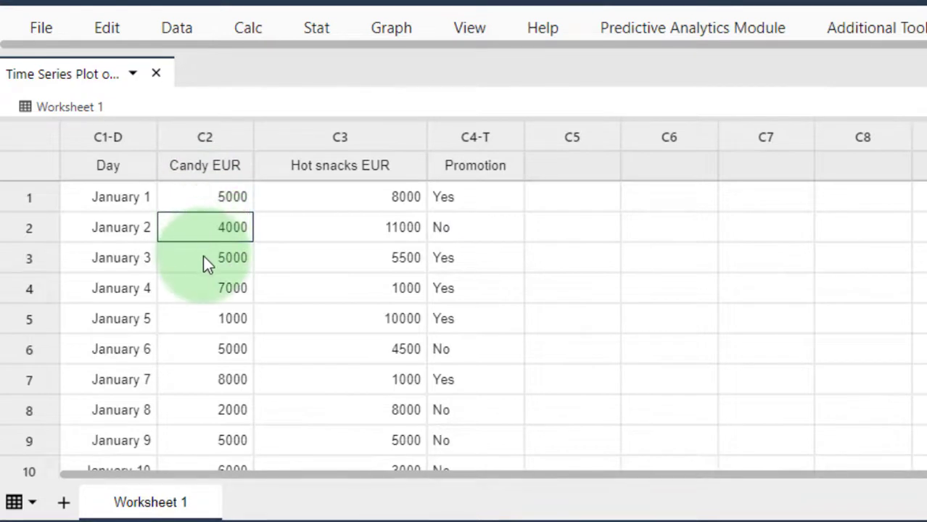
left_click(474, 165)
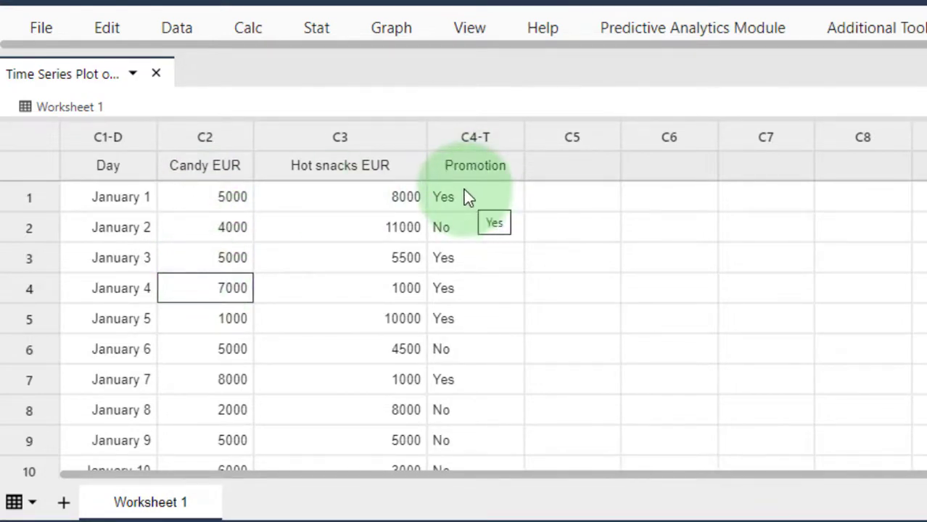
mouse_move(468, 207)
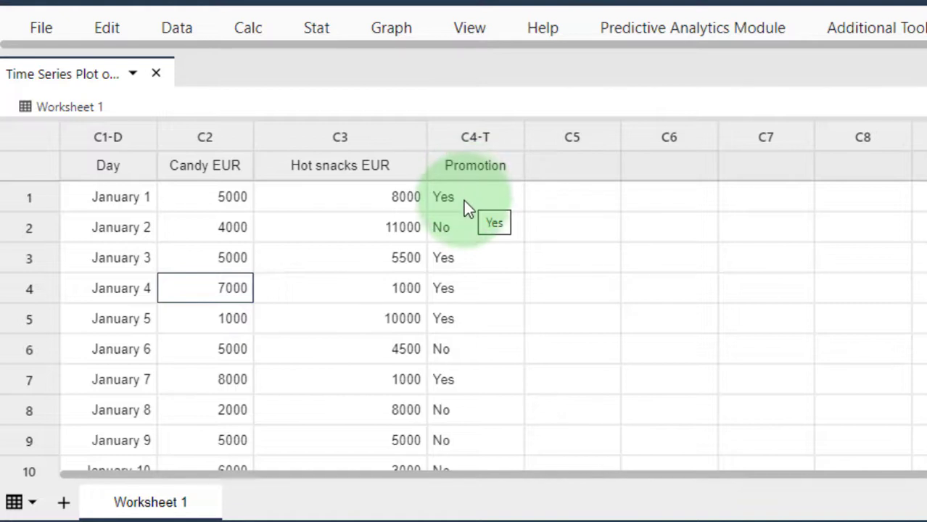
left_click(475, 197)
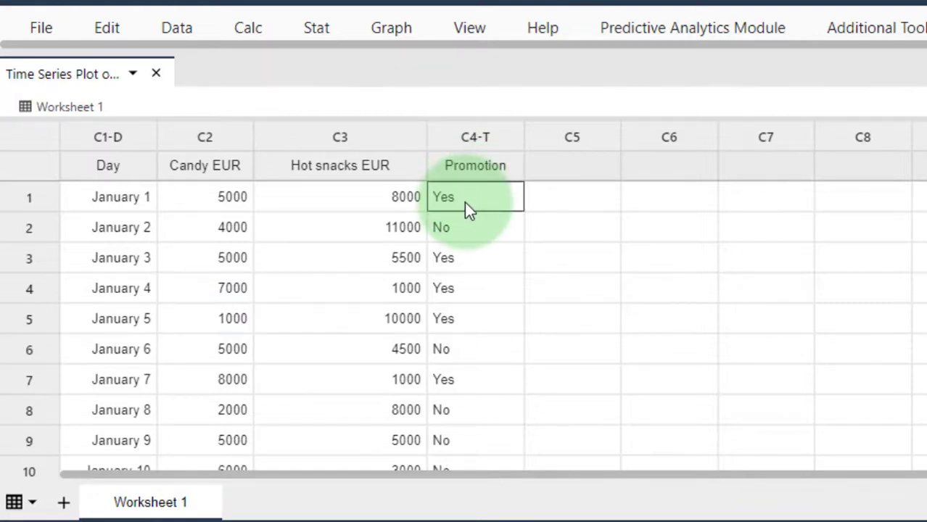
mouse_move(468, 237)
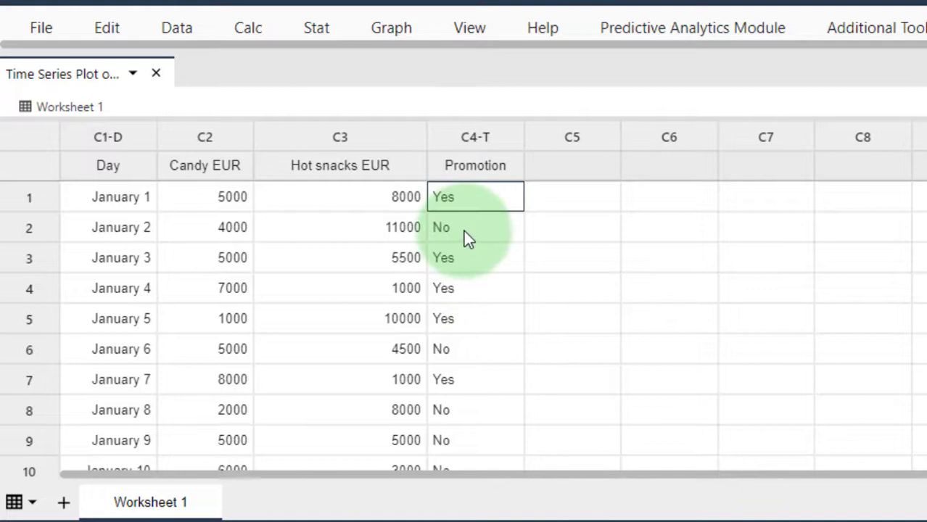
Start a One Y with Groups Overlaid time series plot from the Graph menu.
left_click(475, 227)
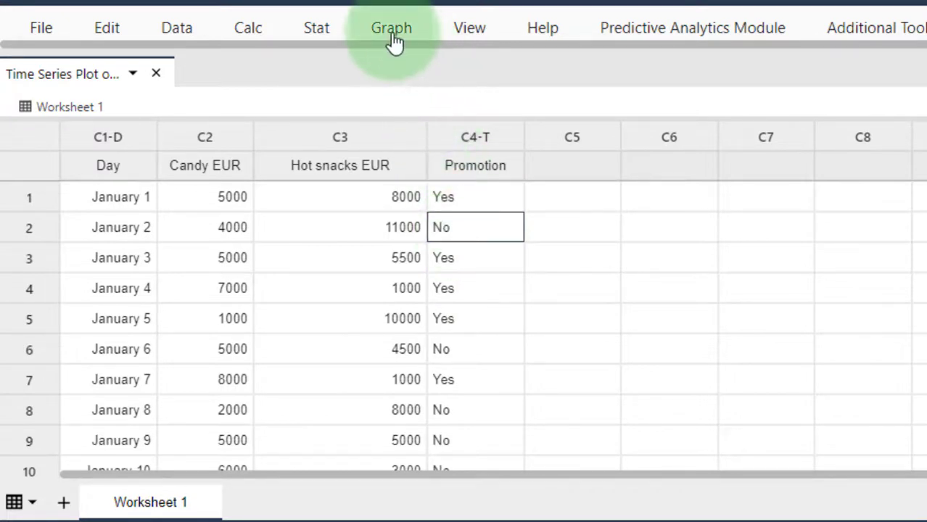
left_click(391, 28)
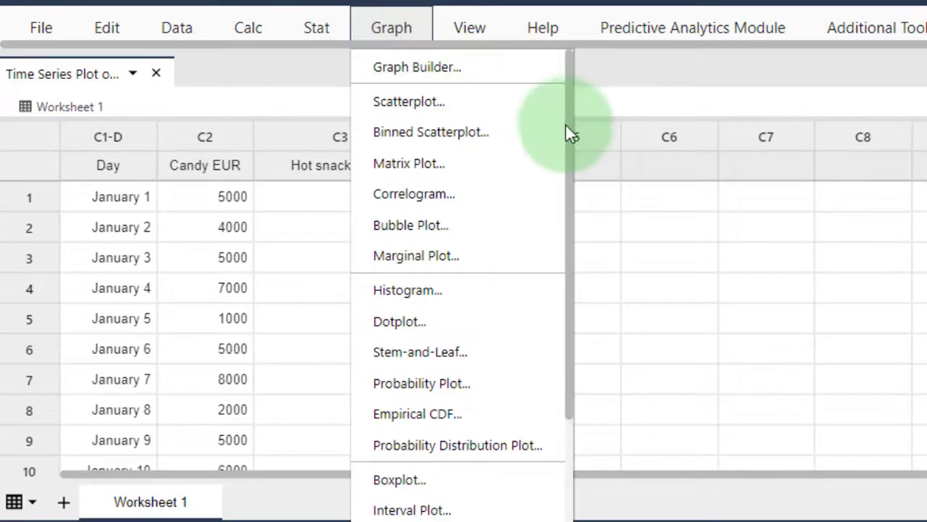
mouse_move(504, 87)
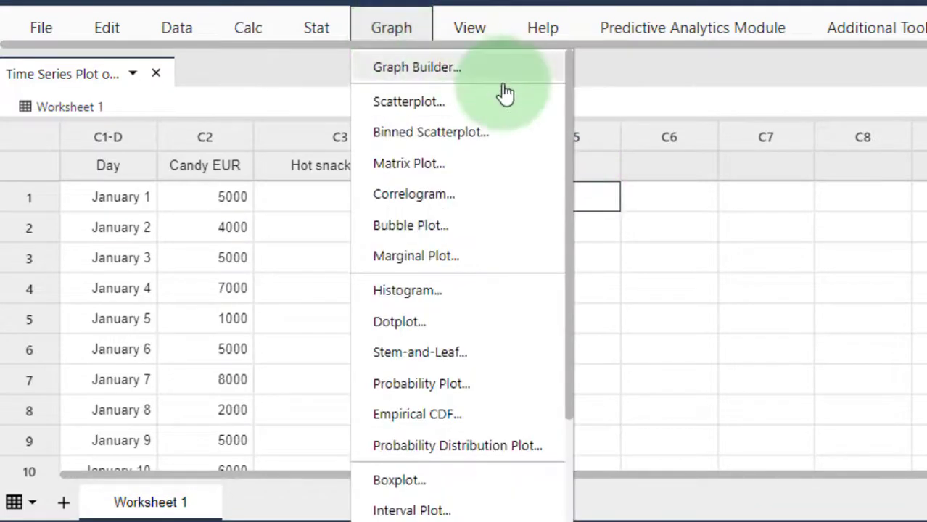
scroll("down", 3)
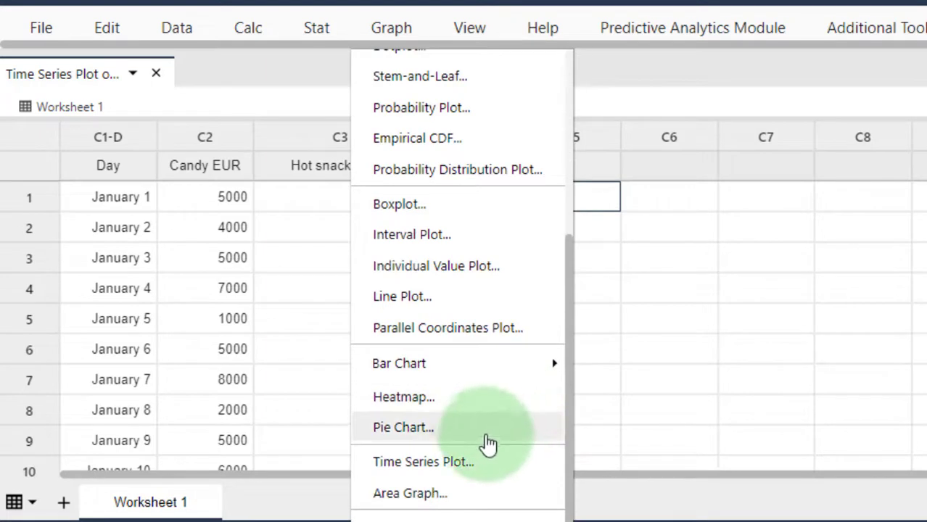
mouse_move(464, 462)
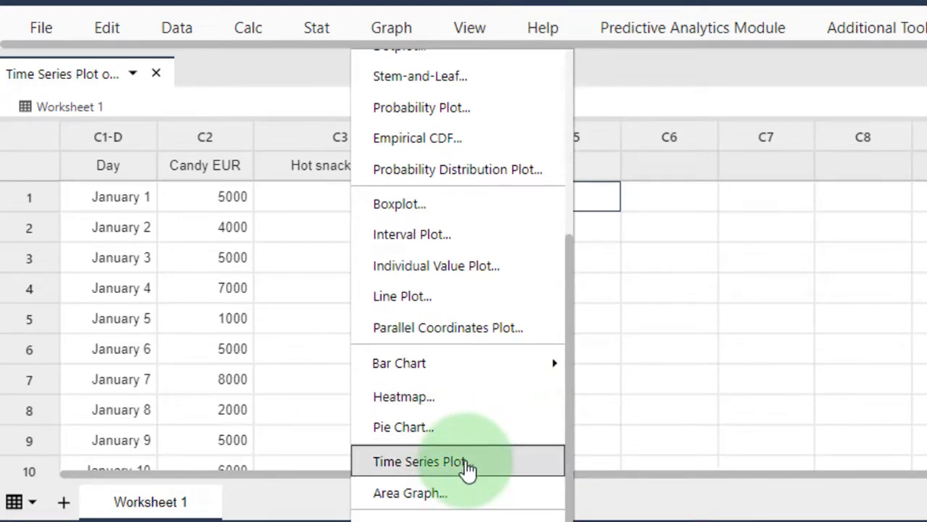
left_click(420, 462)
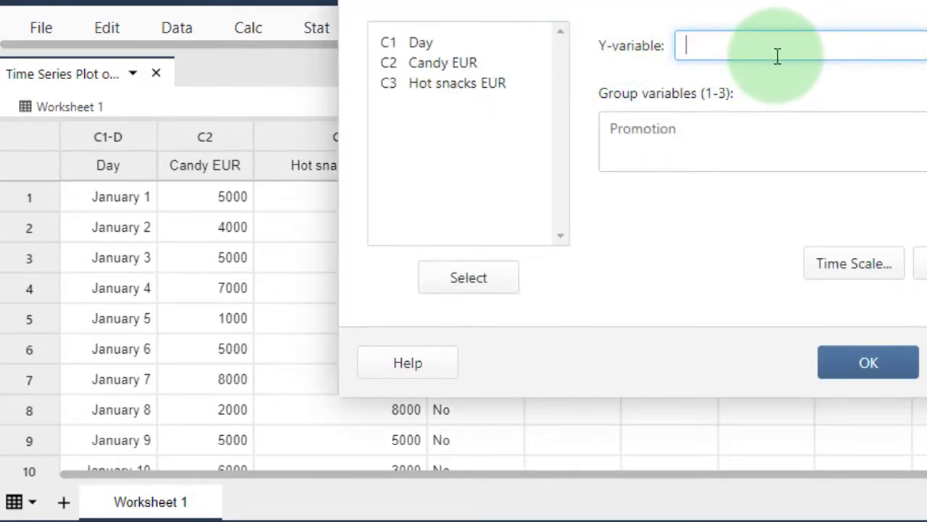
Set Candy EUR as Y-variable, Promotion as group, and C1 Day as time stamp.
left_click(442, 63)
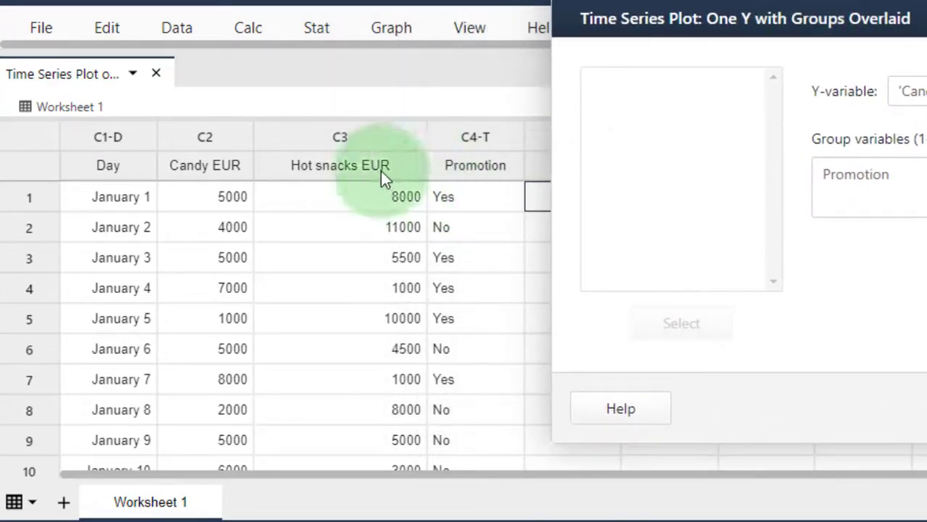
mouse_move(442, 198)
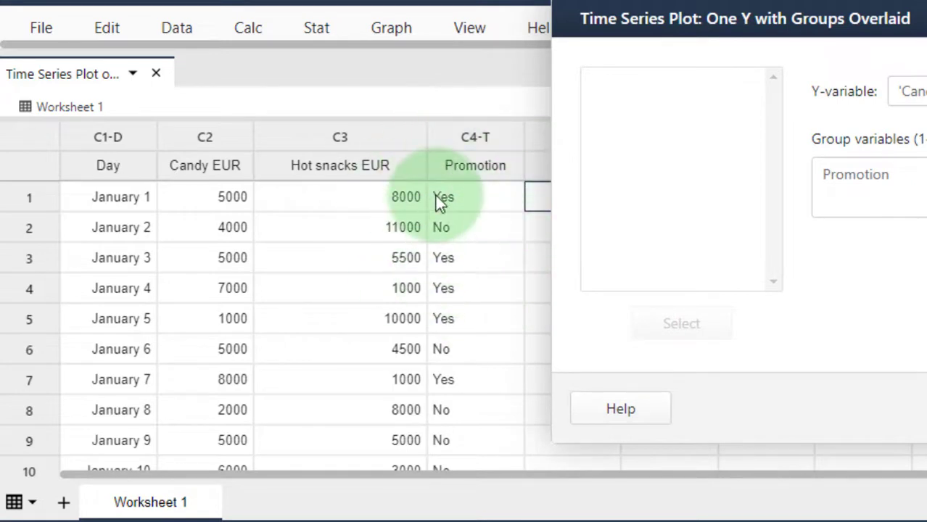
mouse_move(451, 225)
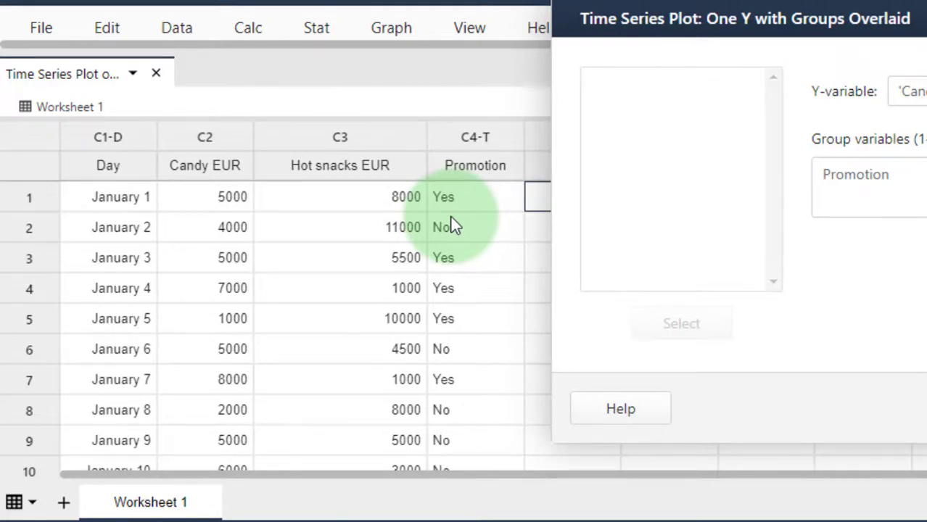
mouse_move(434, 243)
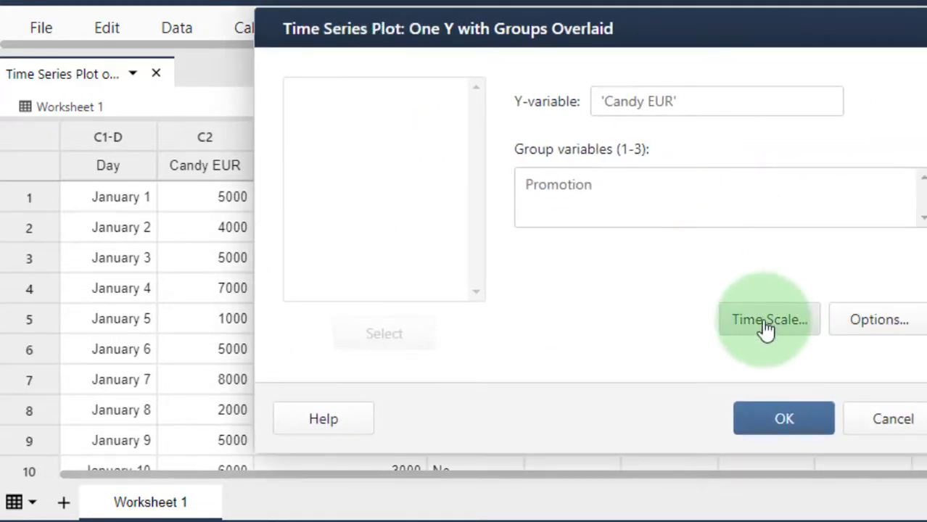
left_click(769, 319)
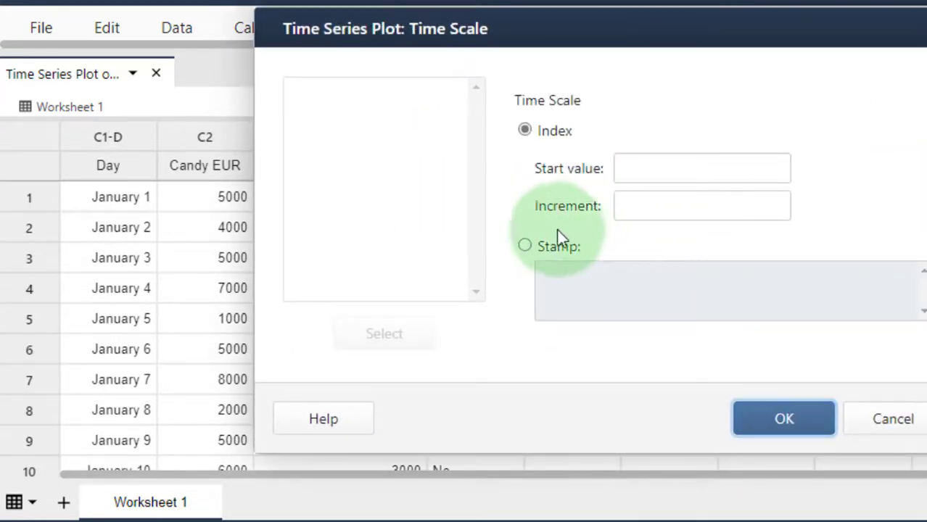
left_click(525, 245)
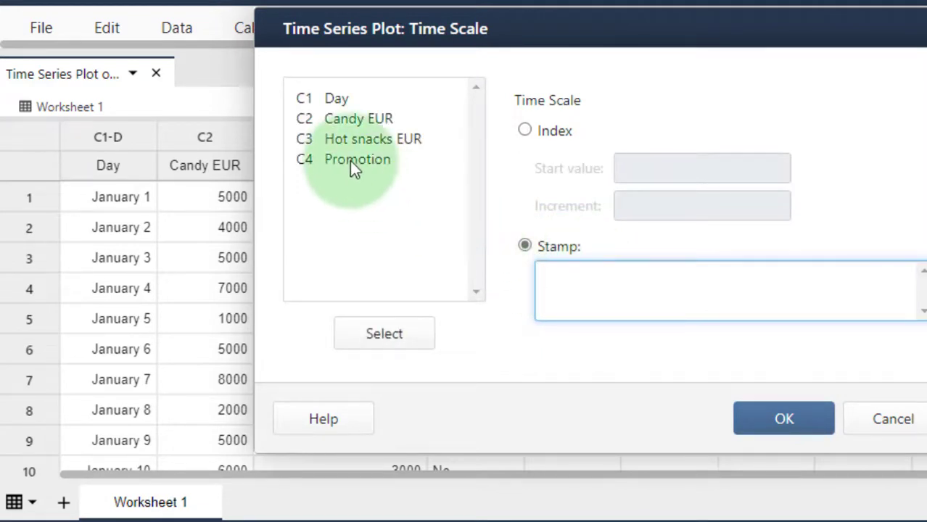
left_click(335, 98)
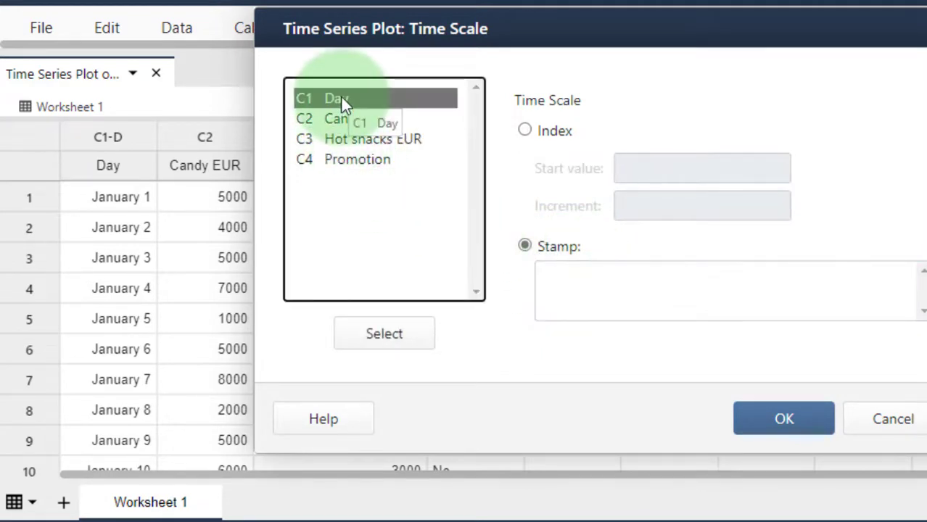
left_click(783, 418)
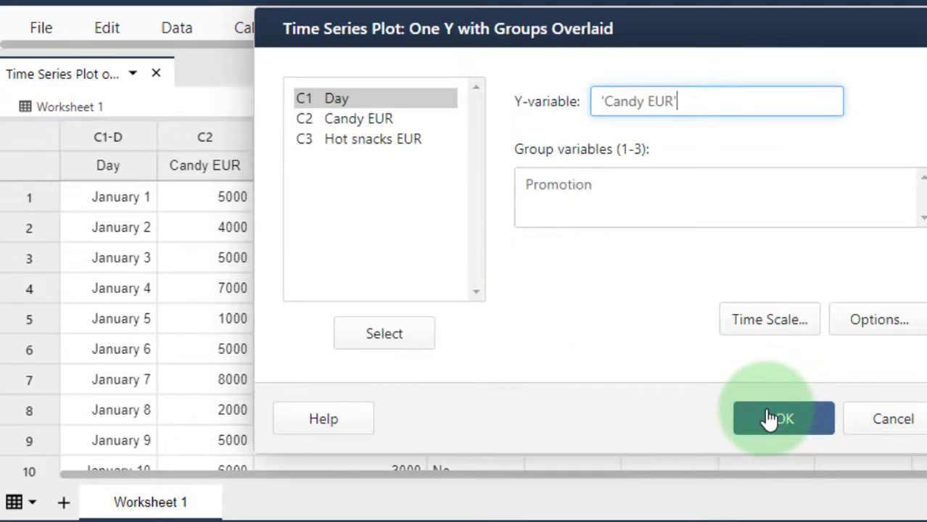
left_click(783, 419)
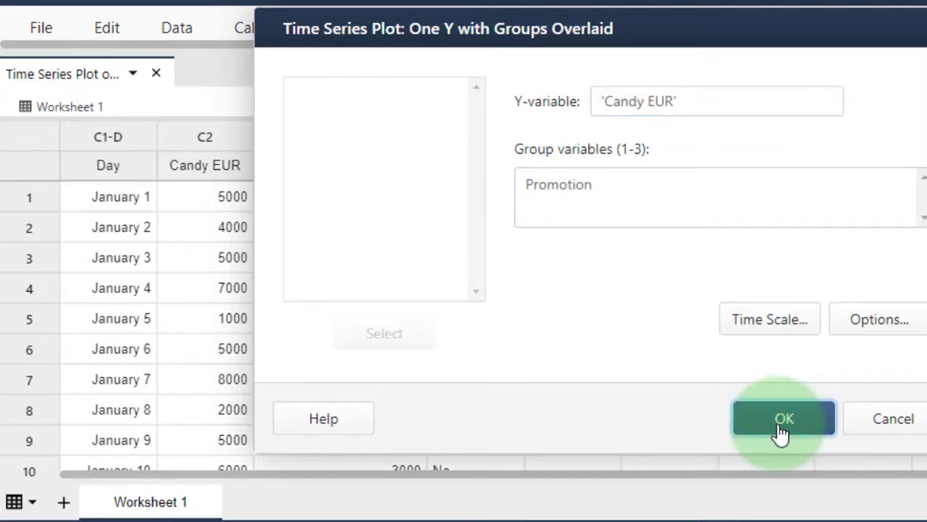
Generate the Candy EUR plot with separate Promotion Yes and No lines.
left_click(783, 419)
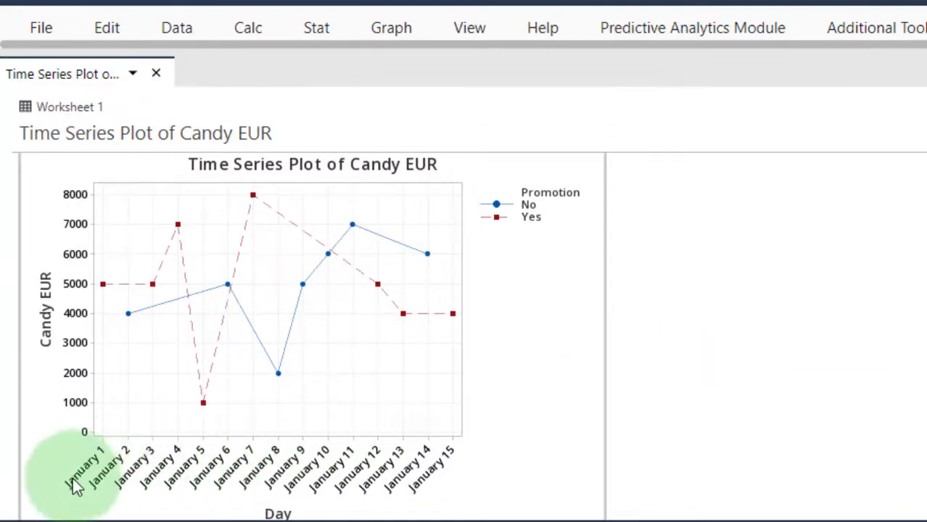
mouse_move(450, 479)
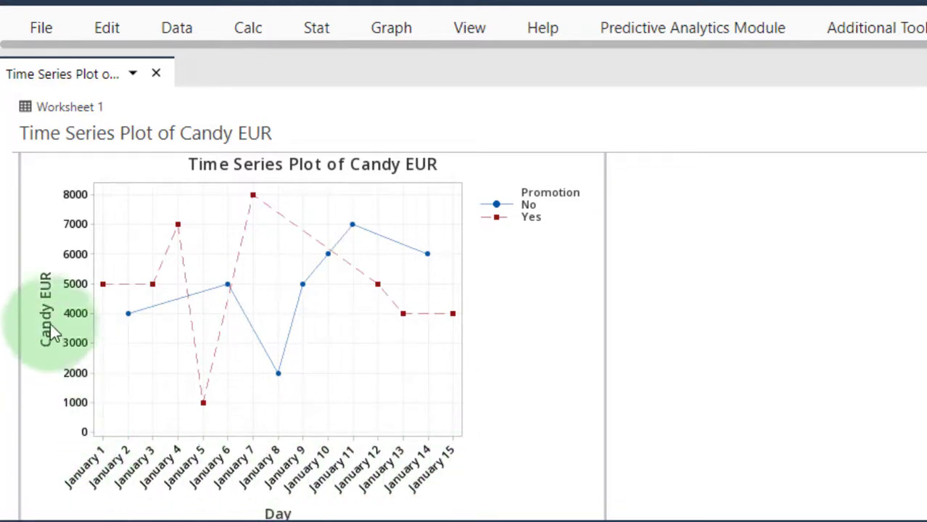
mouse_move(58, 265)
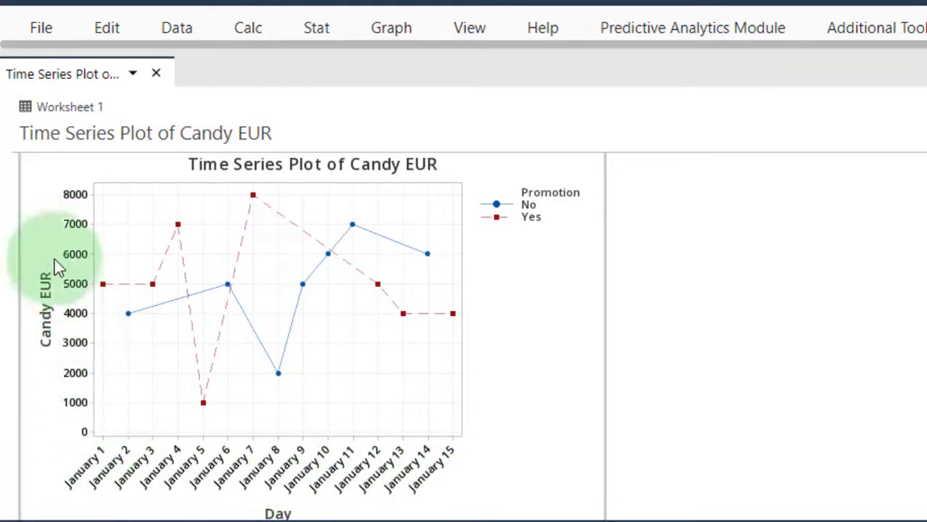
mouse_move(58, 341)
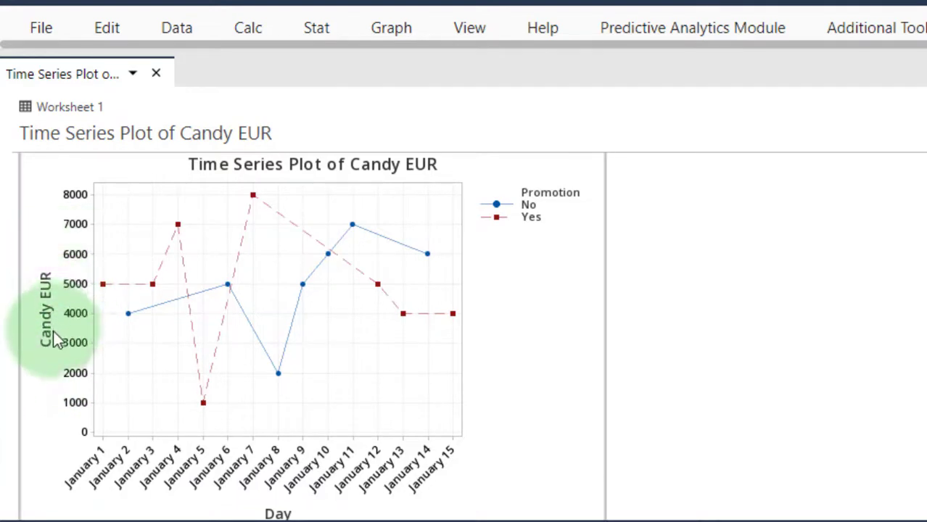
mouse_move(337, 246)
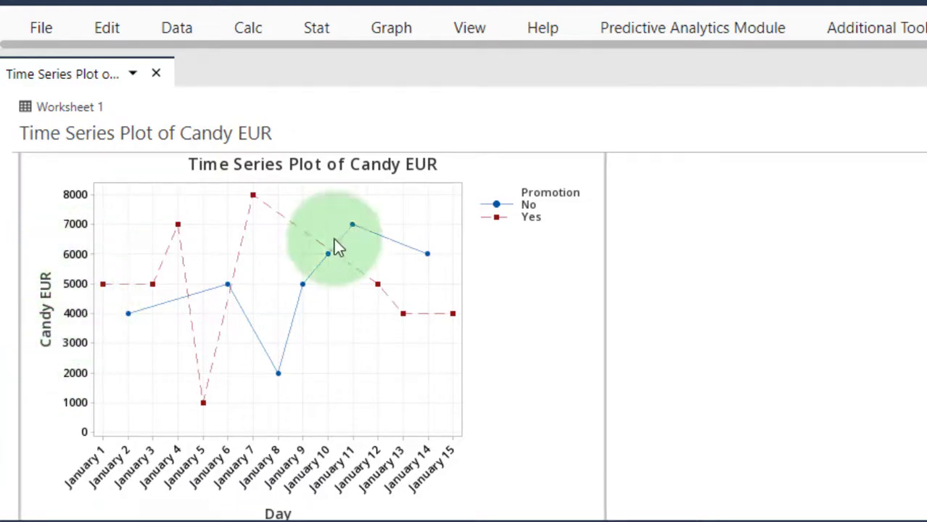
mouse_move(141, 290)
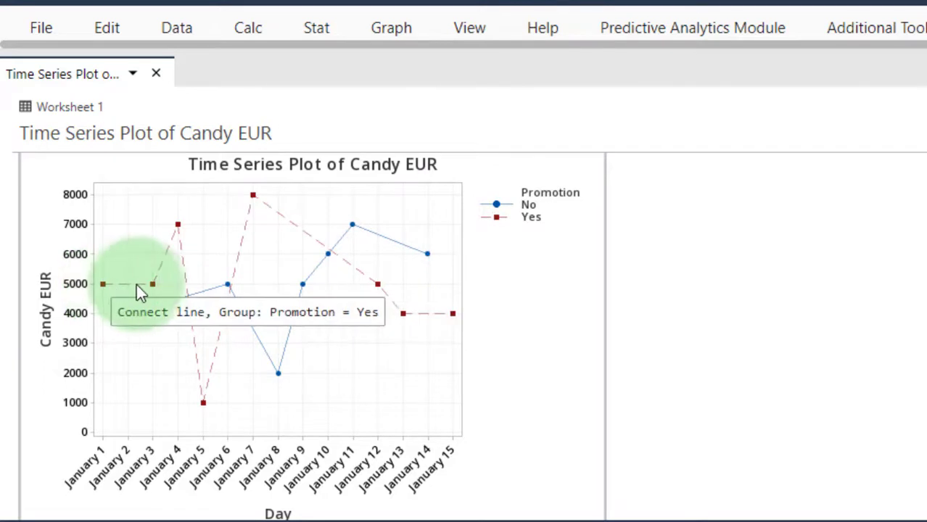
mouse_move(210, 421)
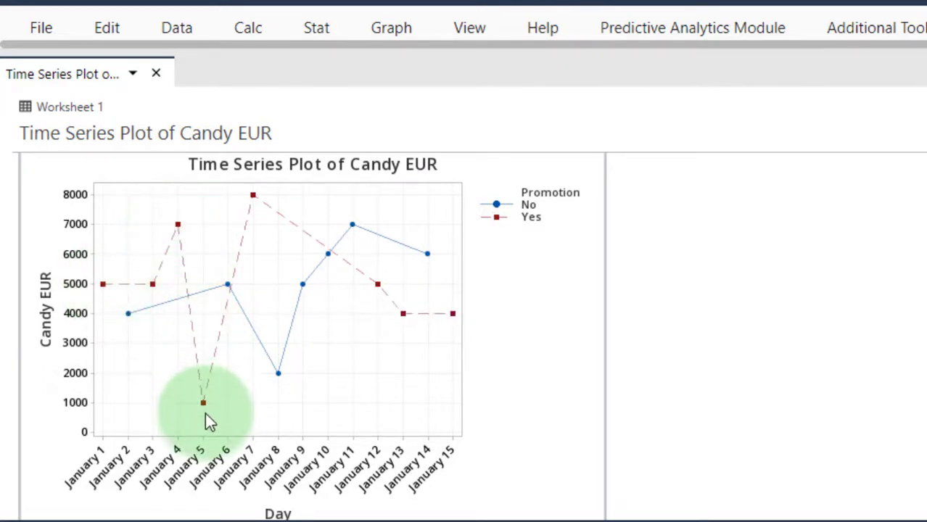
mouse_move(392, 283)
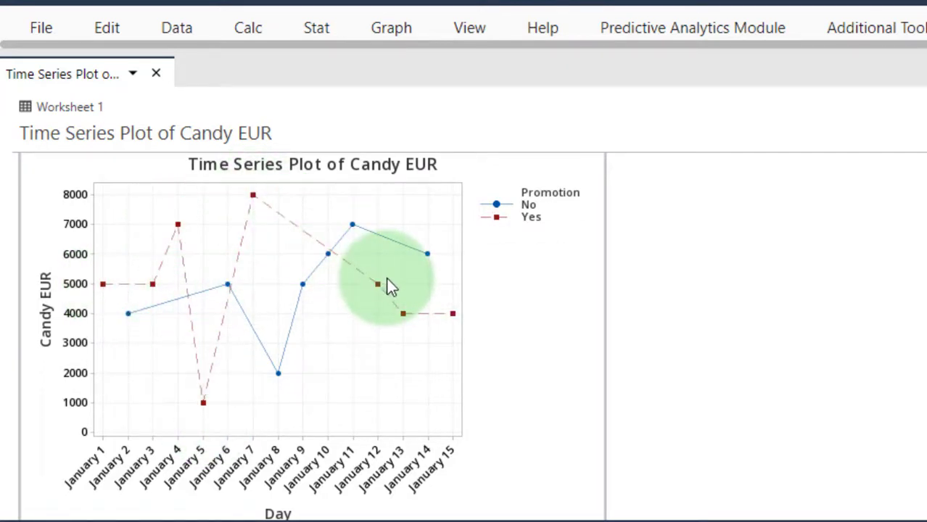
mouse_move(225, 311)
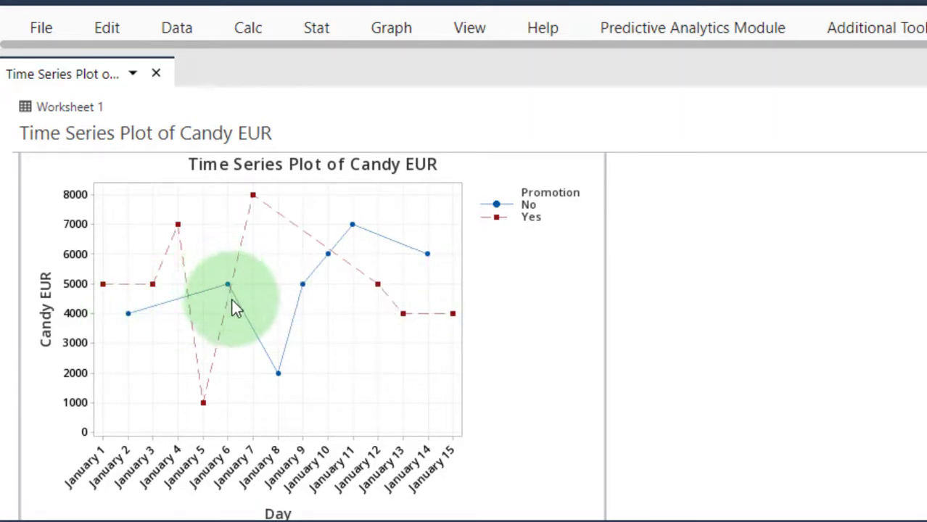
mouse_move(303, 288)
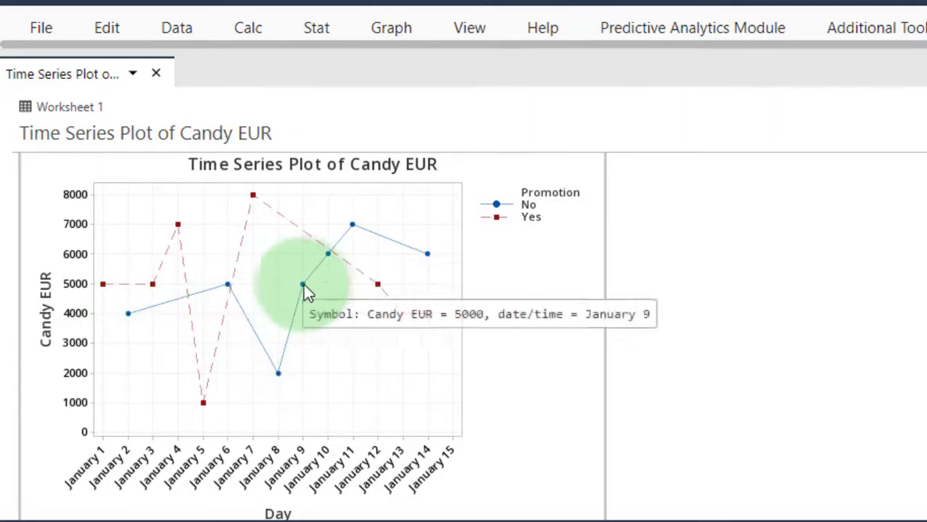
mouse_move(649, 337)
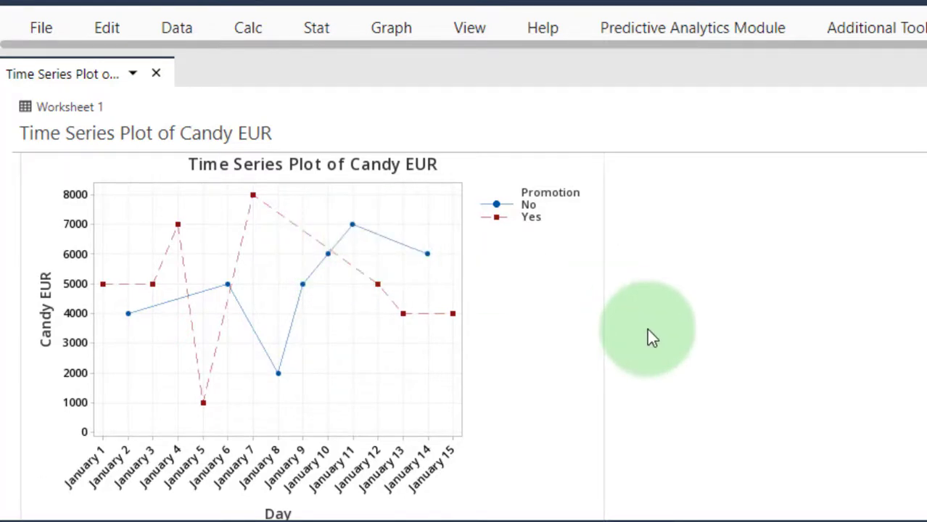